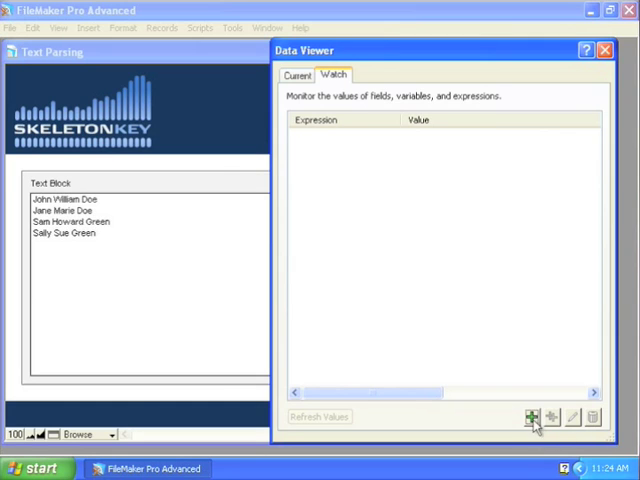
Step: Add a new watch expression and filter the function list to Text functions
{"action": "left_click", "coordinate": [532, 416]}
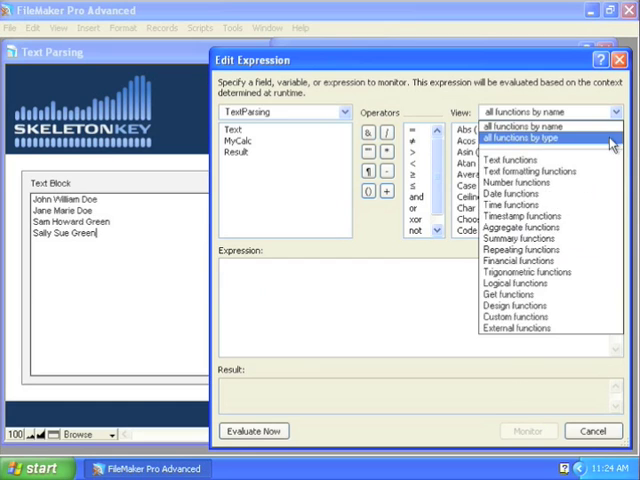
{"action": "left_click", "coordinate": [512, 160]}
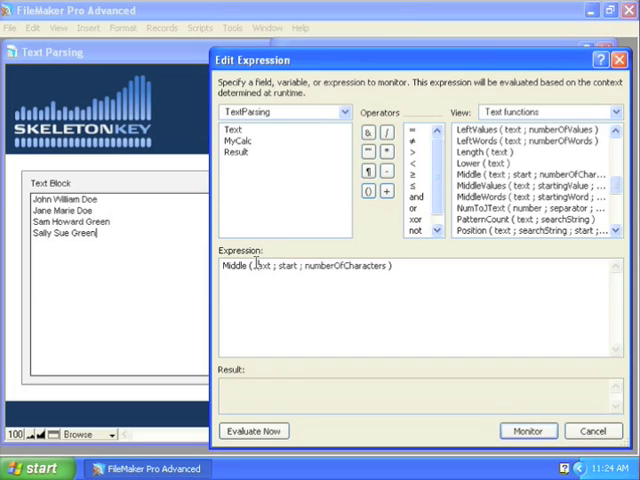
Step: Fill Middle with TextParsing::Text, start 1, three characters, and evaluate to get Joh
{"action": "double_click", "coordinate": [264, 266]}
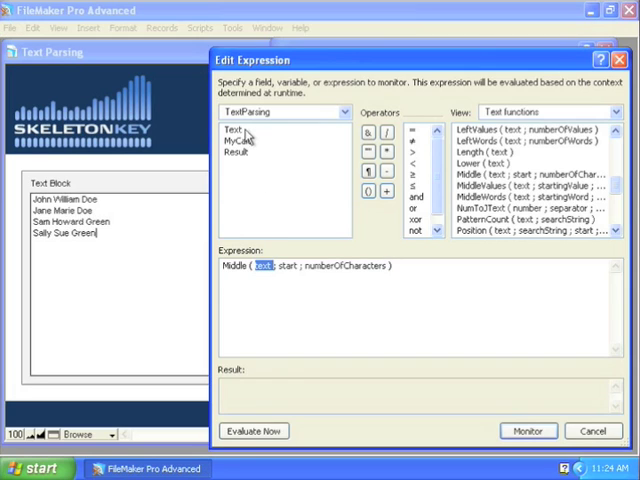
{"action": "double_click", "coordinate": [242, 132]}
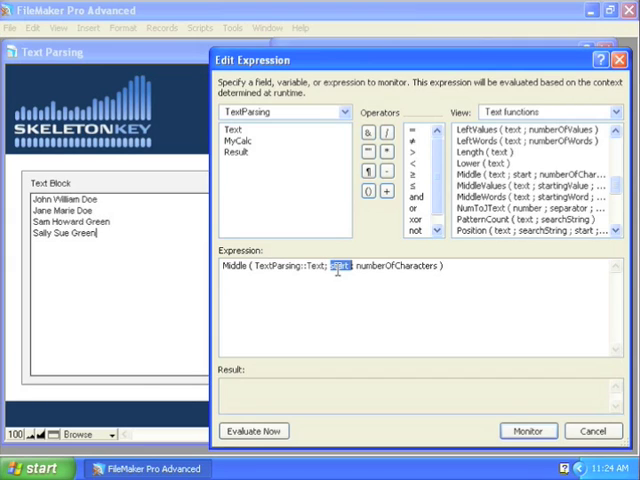
{"action": "type", "text": "1;"}
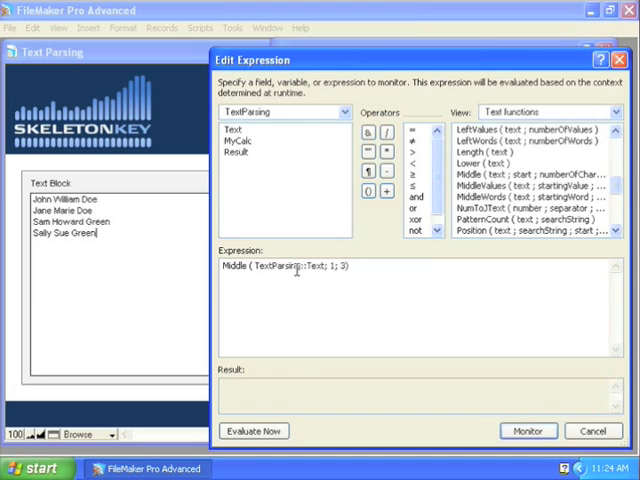
{"action": "left_click", "coordinate": [252, 432]}
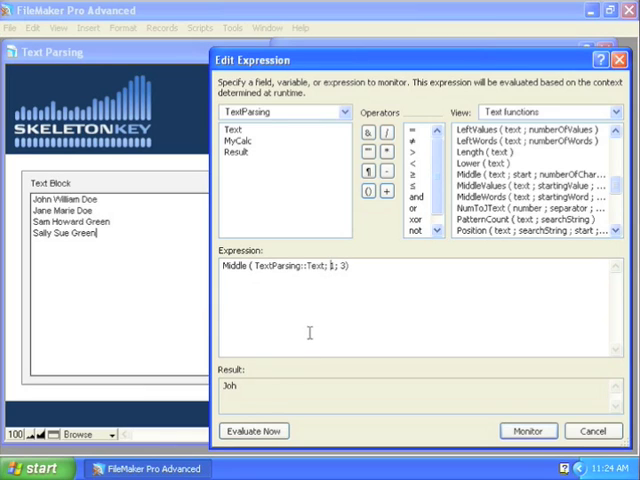
Step: Shift the Middle start to 2, 3 and 4, evaluating each three-character result ending with n W
{"action": "type", "text": "2"}
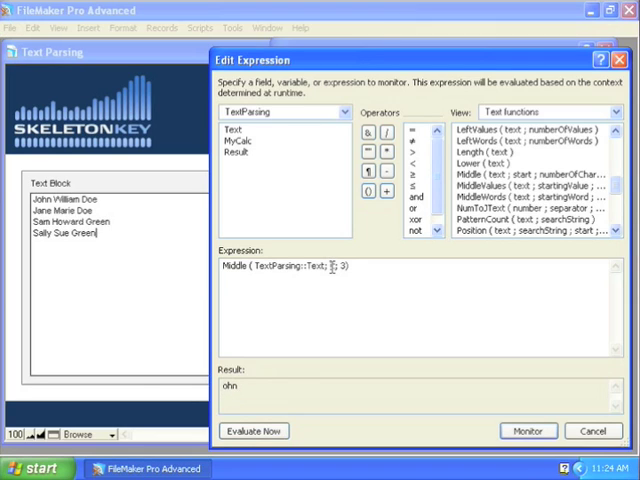
{"action": "type", "text": "3"}
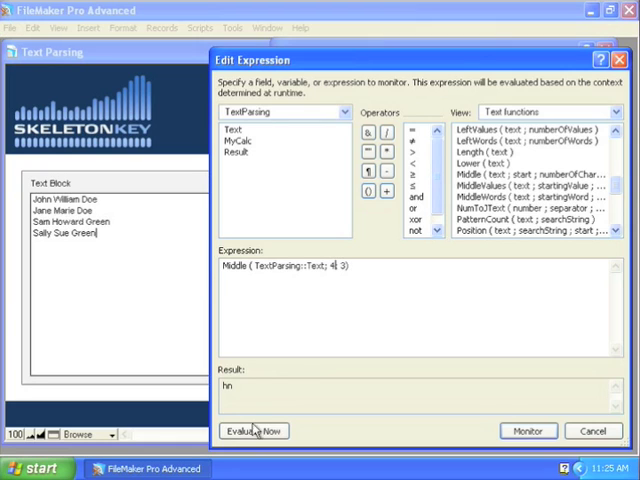
{"action": "left_click", "coordinate": [252, 432]}
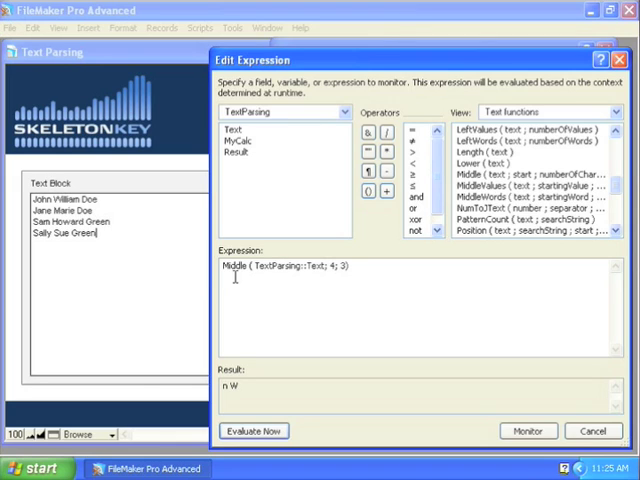
{"action": "triple_click", "coordinate": [284, 266]}
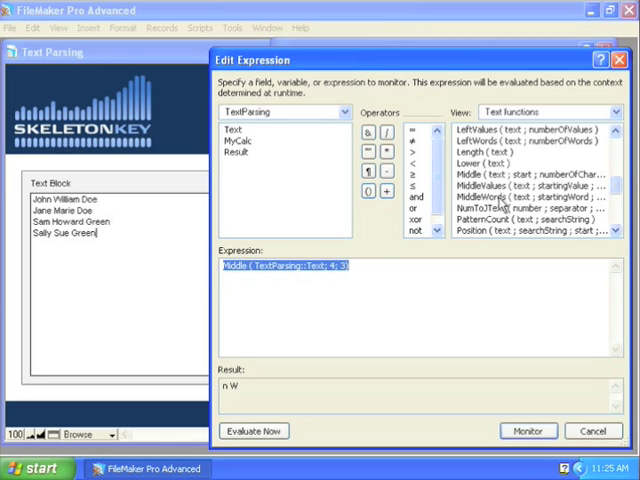
Step: Swap in MiddleWords on TextParsing::Text and evaluate the extracted words
{"action": "double_click", "coordinate": [520, 196]}
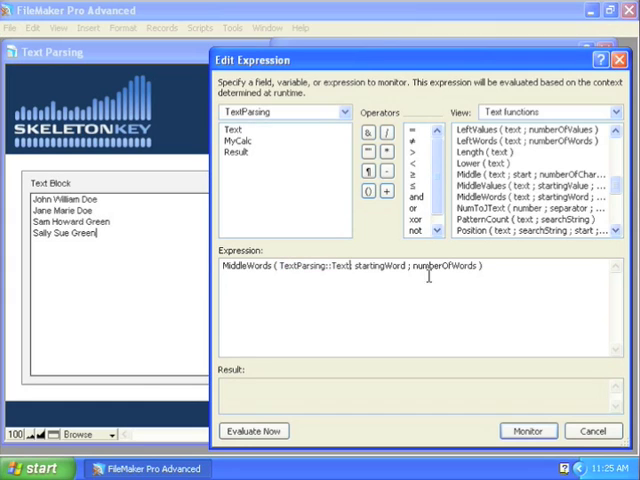
{"action": "double_click", "coordinate": [378, 266]}
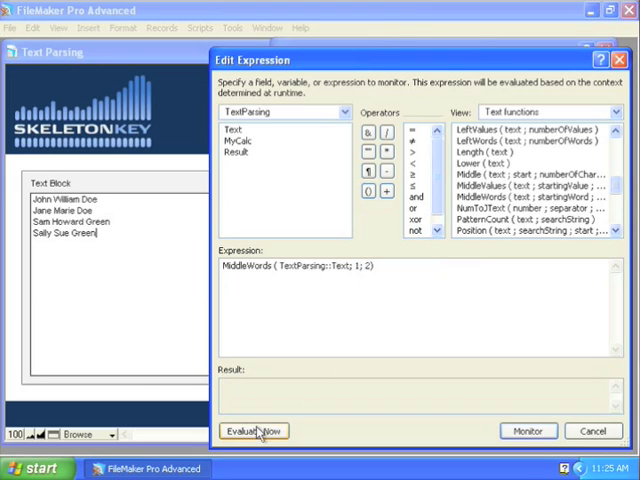
{"action": "left_click", "coordinate": [252, 432]}
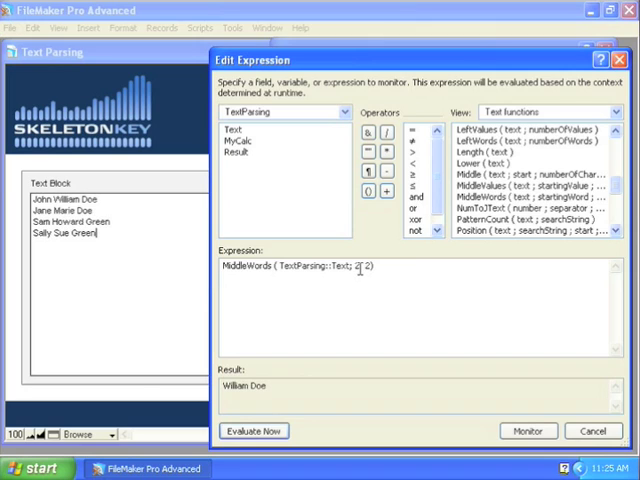
Step: Adjust the MiddleWords word count to 3 and re-evaluate, returning William Doe
{"action": "type", "text": "3"}
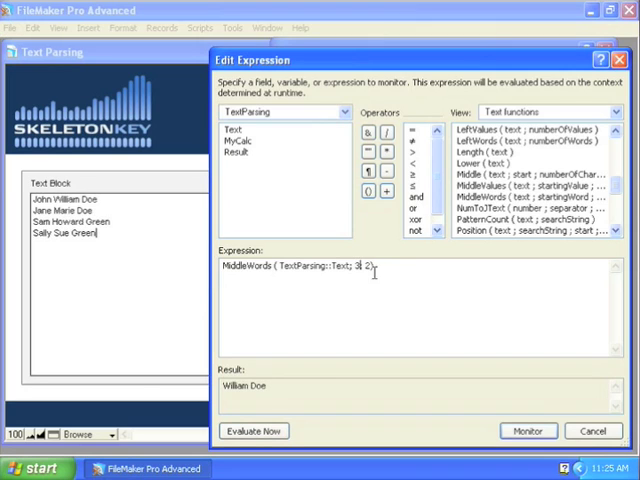
{"action": "left_click", "coordinate": [252, 432]}
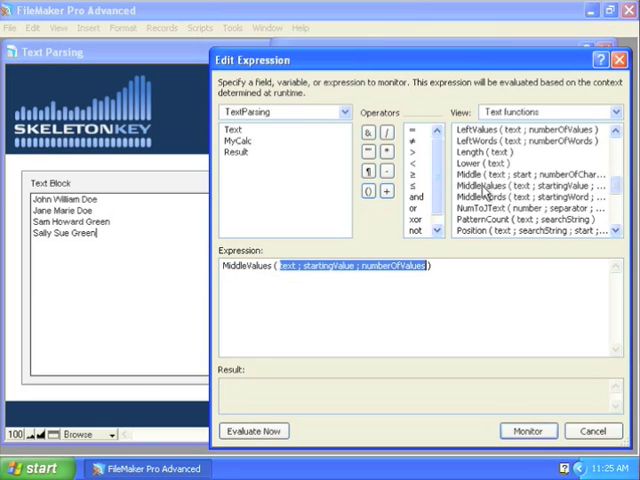
Step: Evaluate MiddleValues on TextParsing::Text with 1;1, 1;2 and 2;2, ending with Jane Marie Doe and Sam Howard Green
{"action": "left_click", "coordinate": [236, 130]}
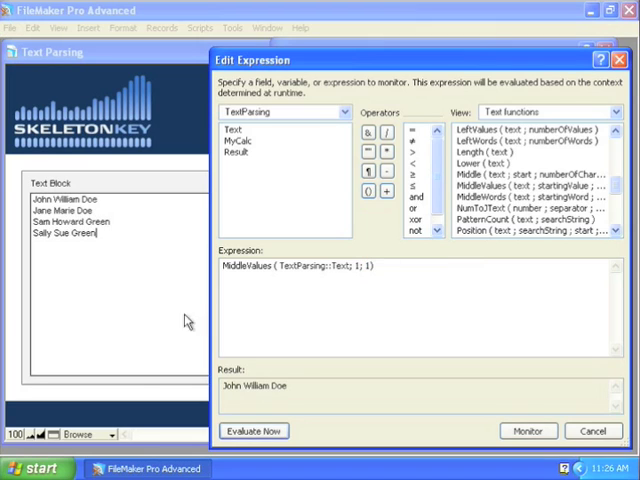
{"action": "mouse_move", "coordinate": [64, 232]}
{"action": "type", "text": "2"}
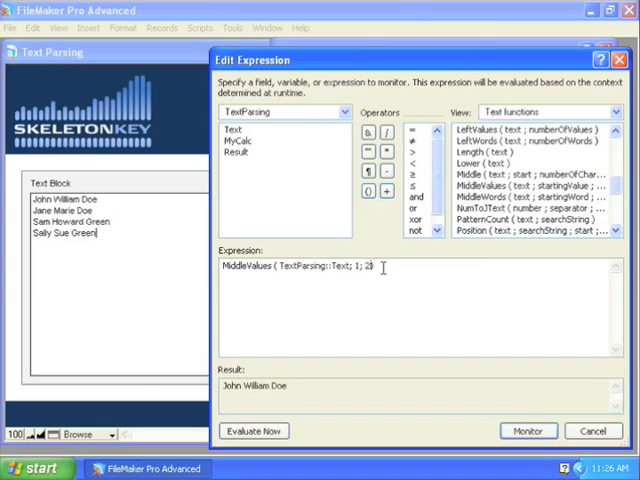
{"action": "left_click", "coordinate": [252, 430]}
{"action": "type", "text": "2"}
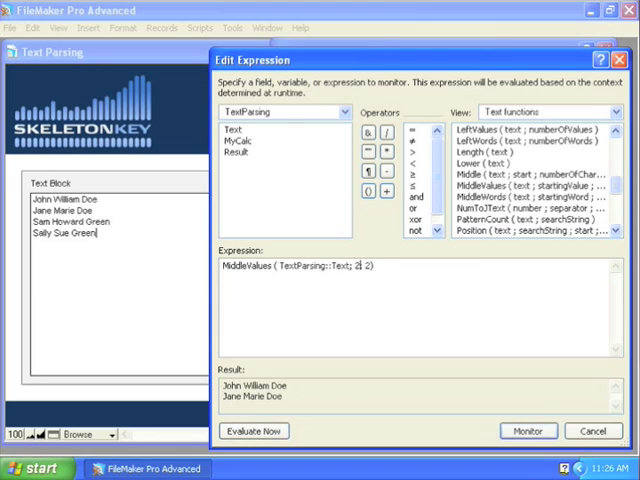
{"action": "left_click", "coordinate": [252, 430]}
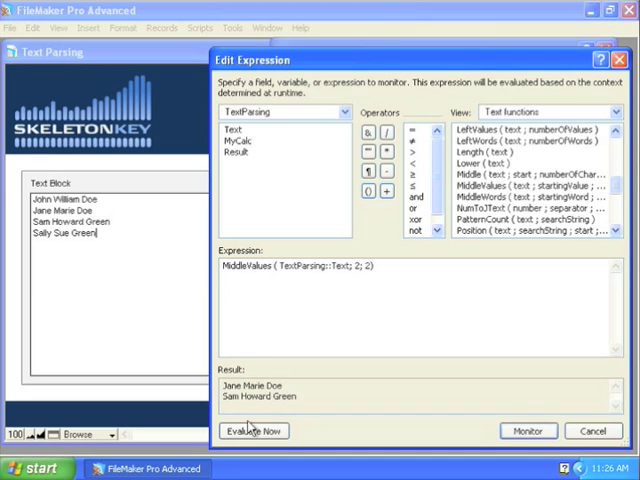
{"action": "left_click", "coordinate": [252, 430]}
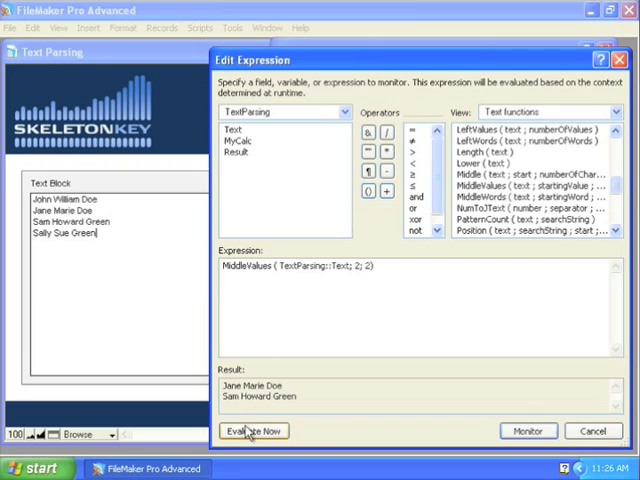